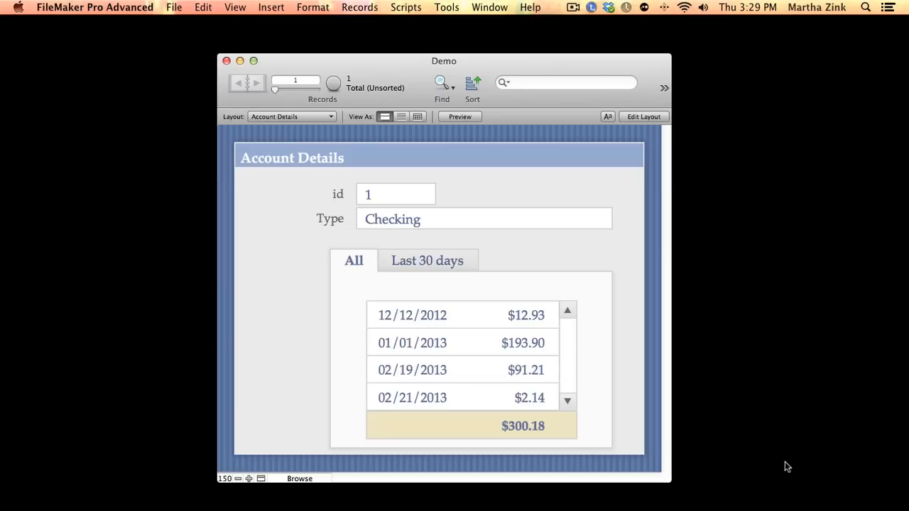
mouse_move(359, 183)
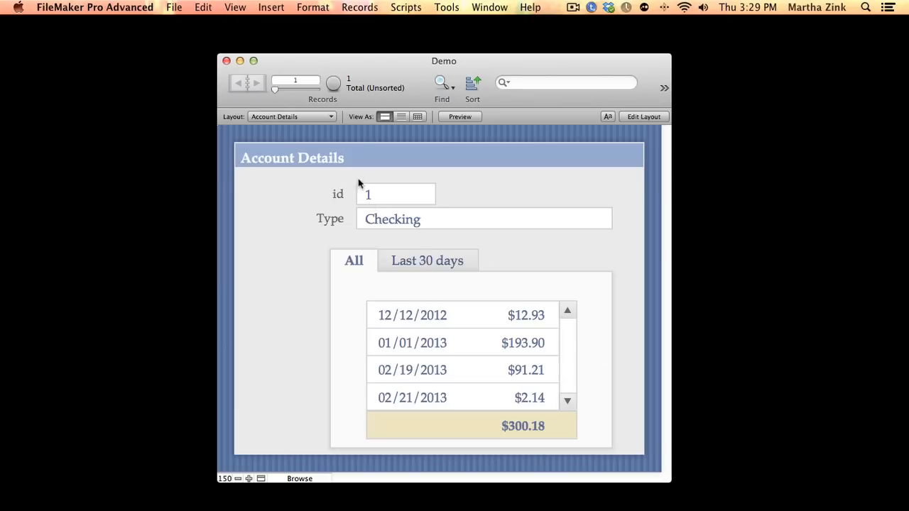
mouse_move(479, 369)
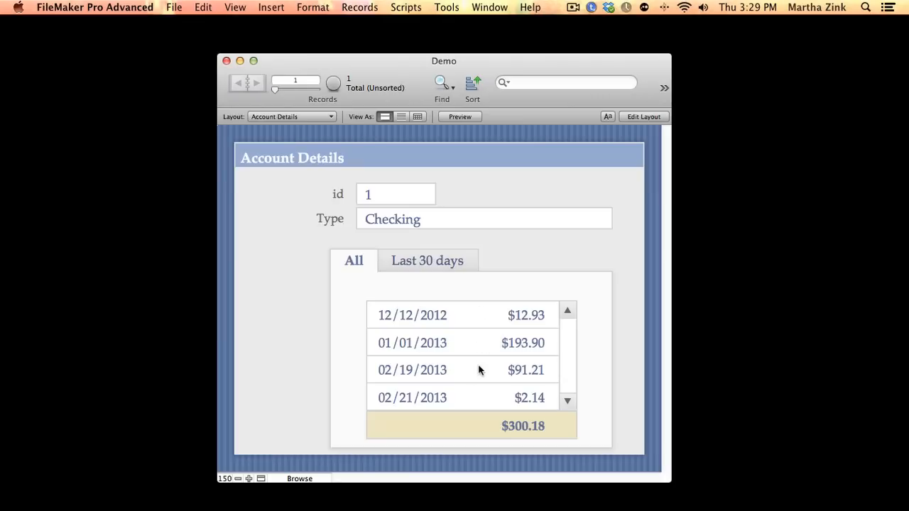
mouse_move(437, 305)
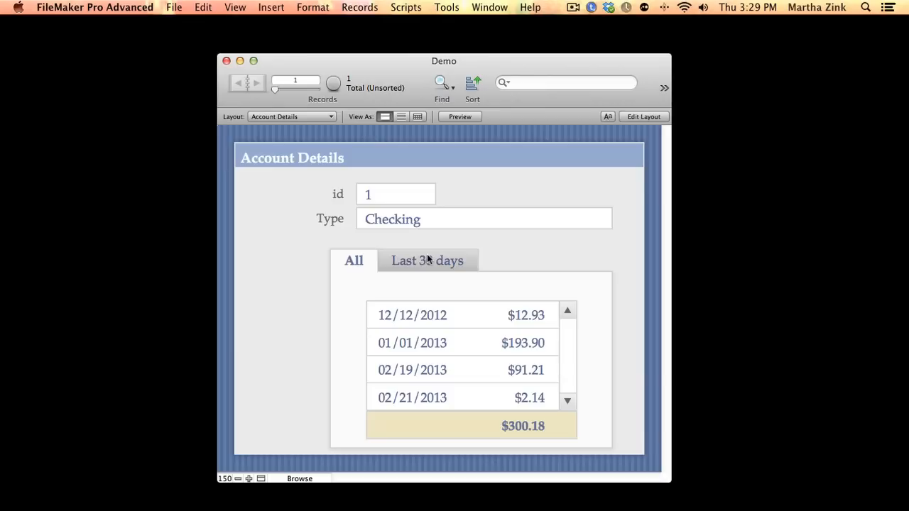
Compare the Last 30 days tab ($93.35) with All ($300.18), ending on Last 30 days.
click(426, 260)
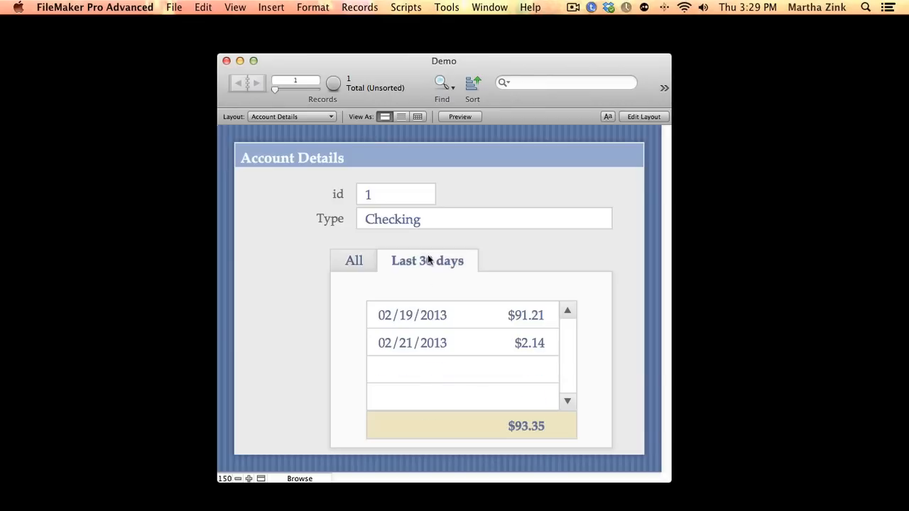
mouse_move(507, 323)
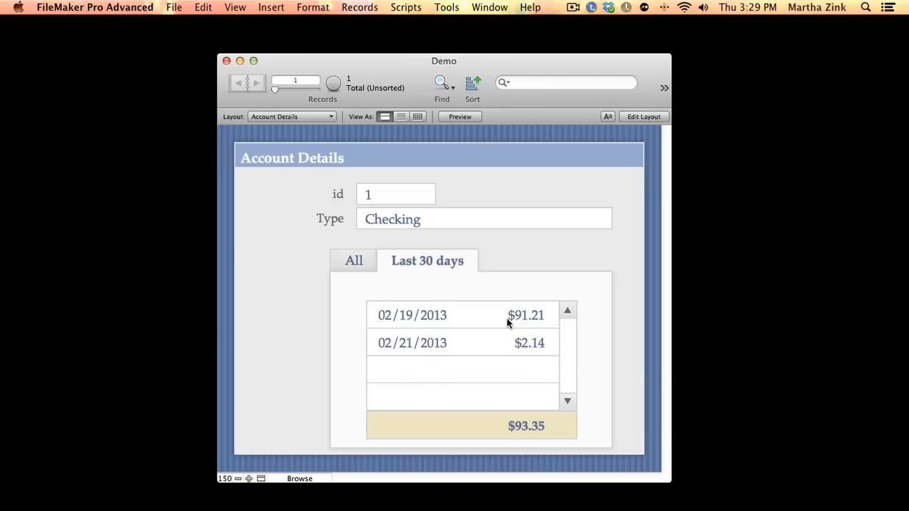
mouse_move(528, 368)
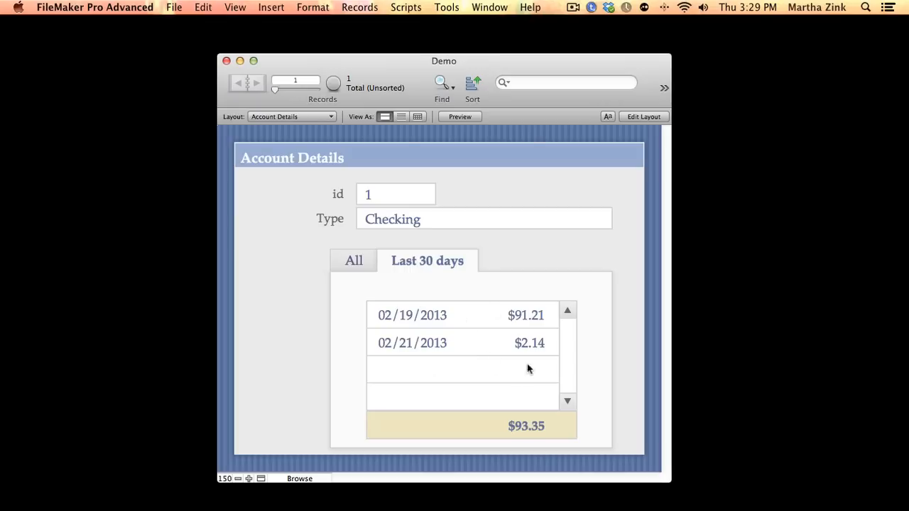
mouse_move(522, 343)
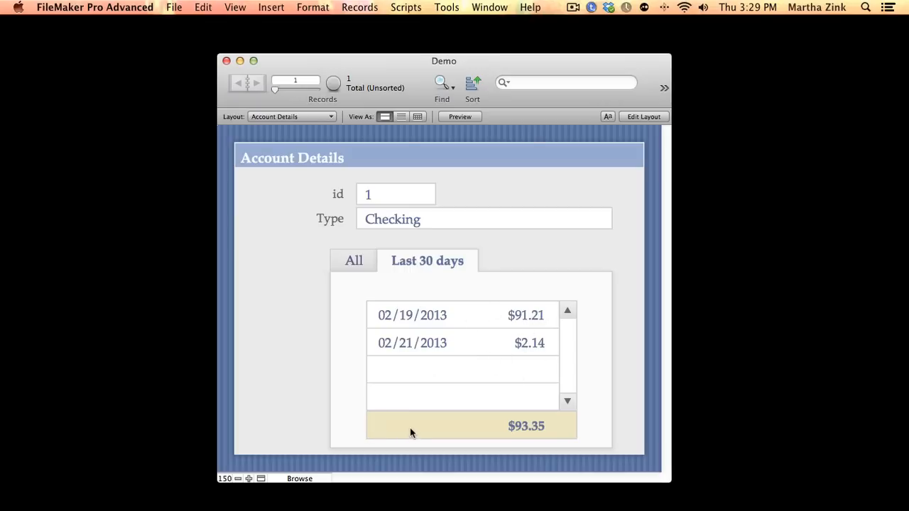
mouse_move(524, 428)
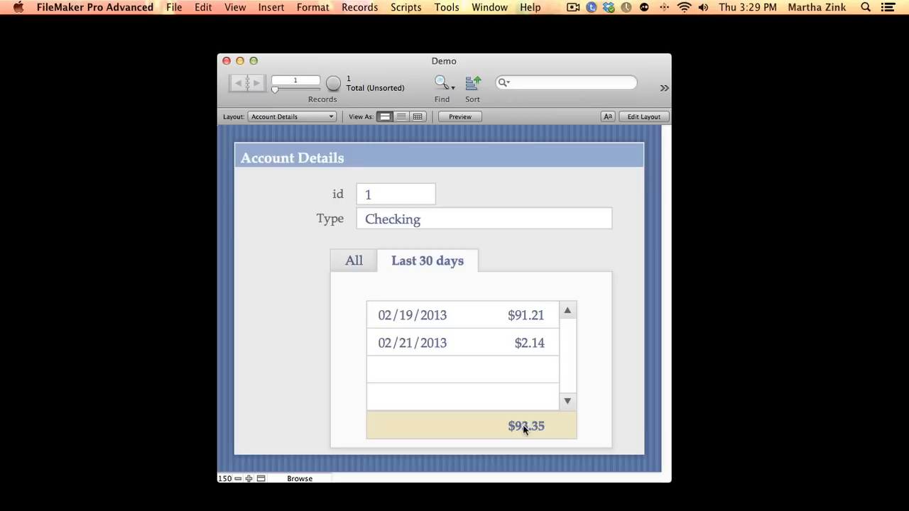
mouse_move(547, 429)
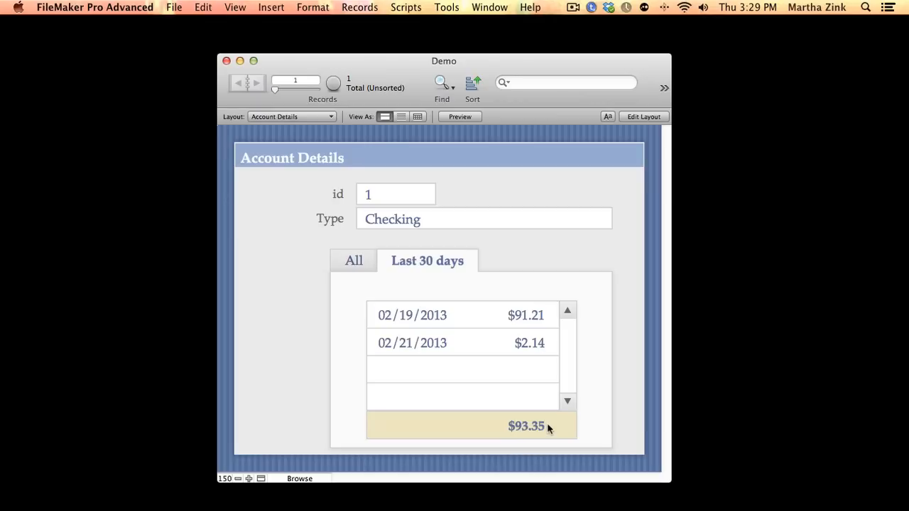
mouse_move(543, 431)
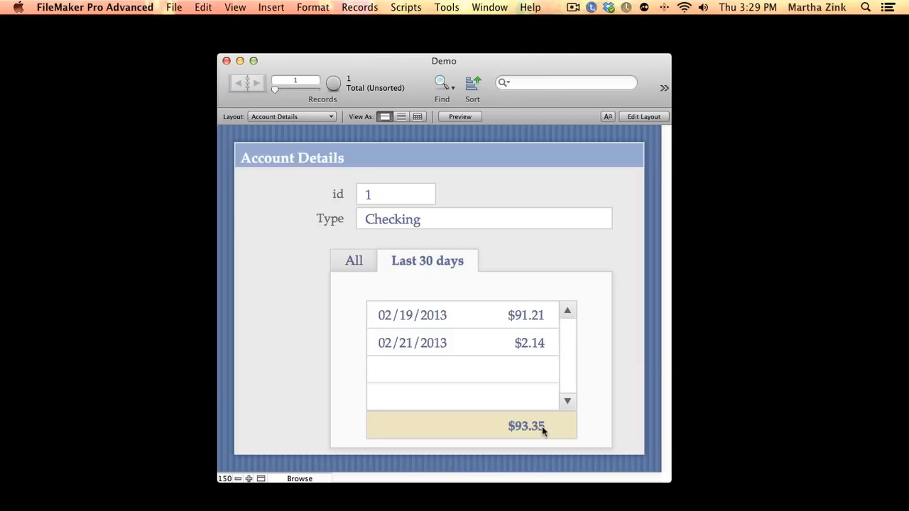
mouse_move(560, 431)
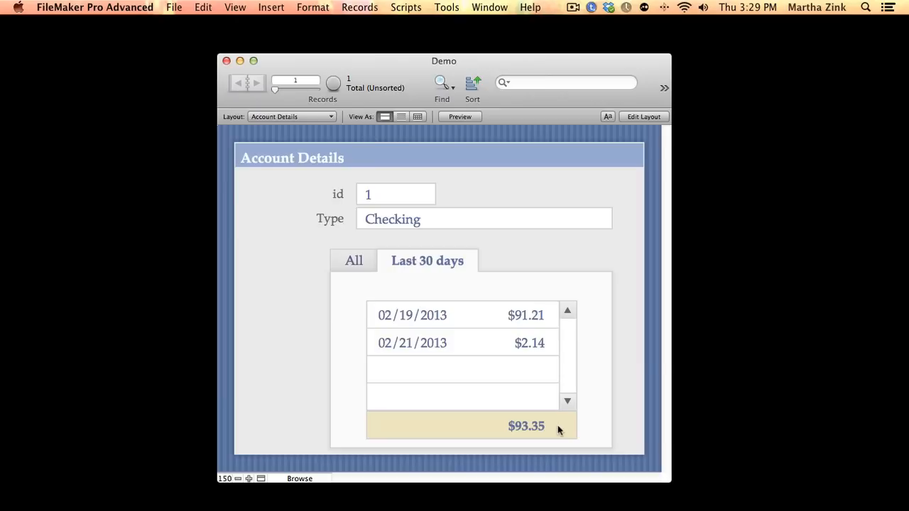
mouse_move(360, 276)
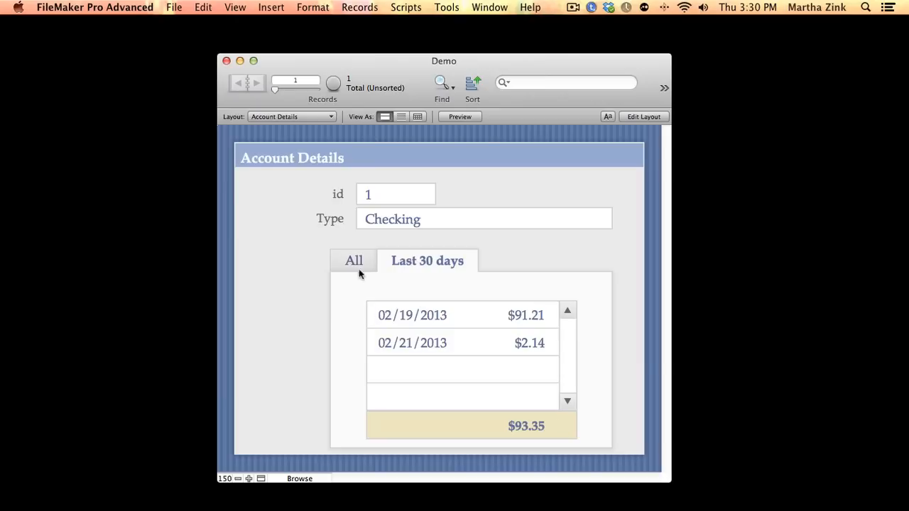
click(354, 261)
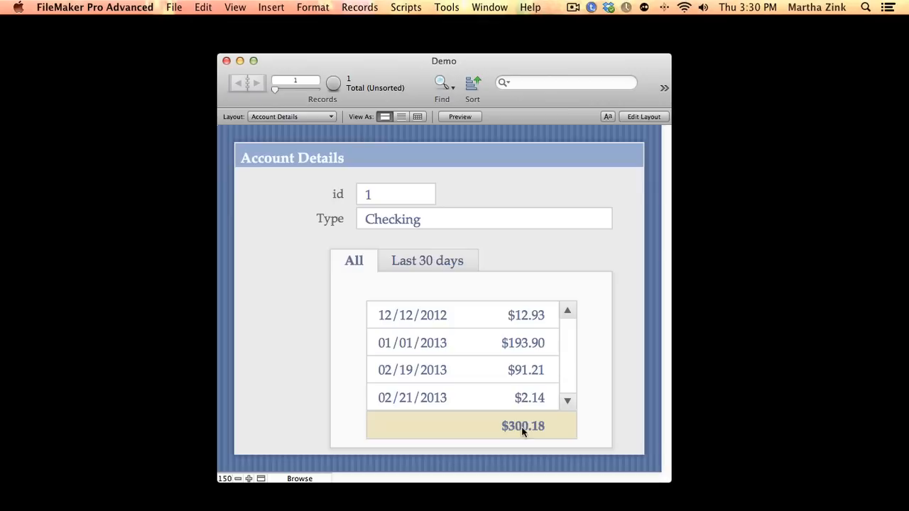
mouse_move(446, 291)
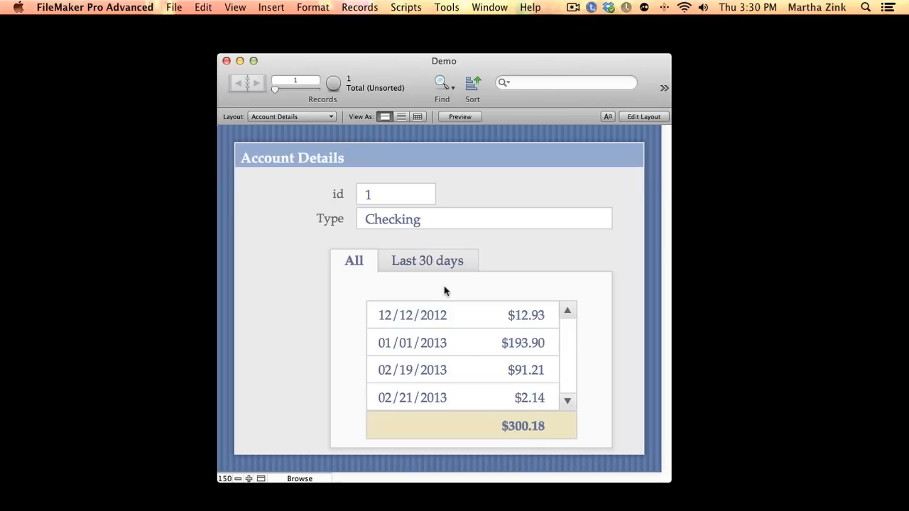
click(427, 260)
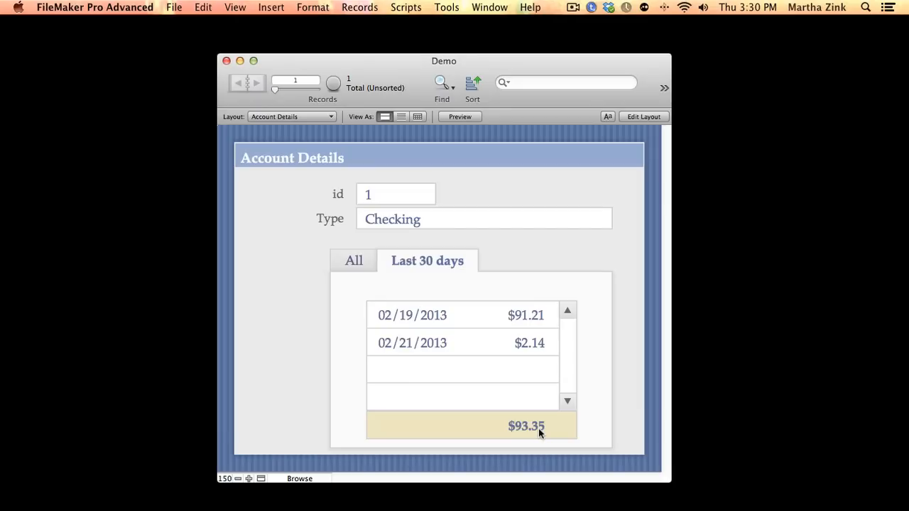
Review the portal's 30-day filter calculation in Portal Setup without changing it.
click(642, 117)
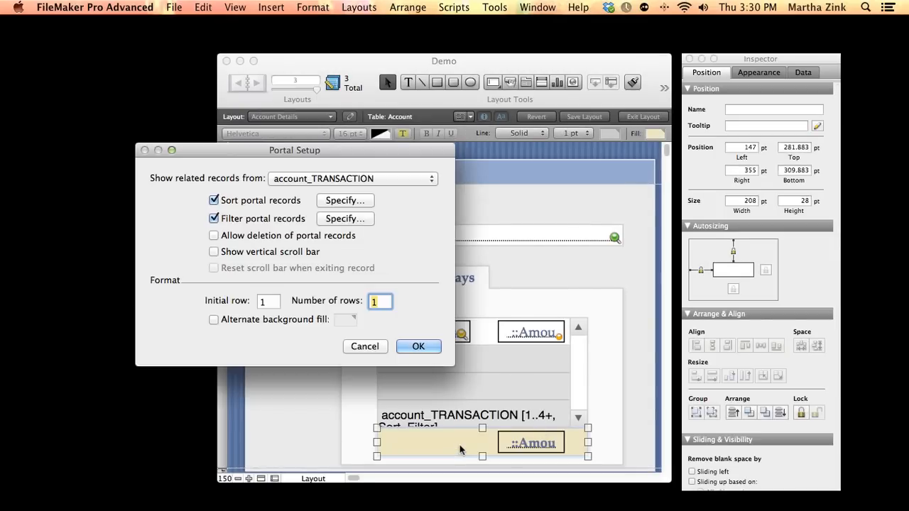
click(345, 218)
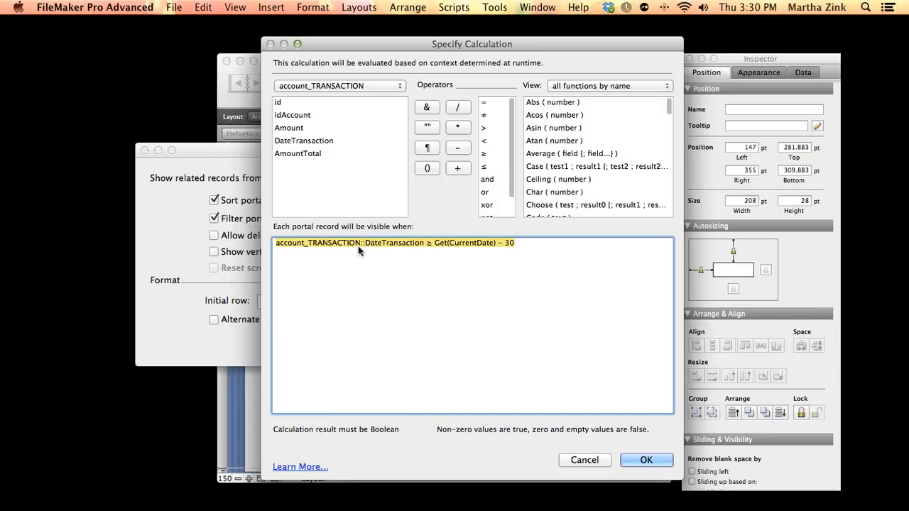
mouse_move(376, 265)
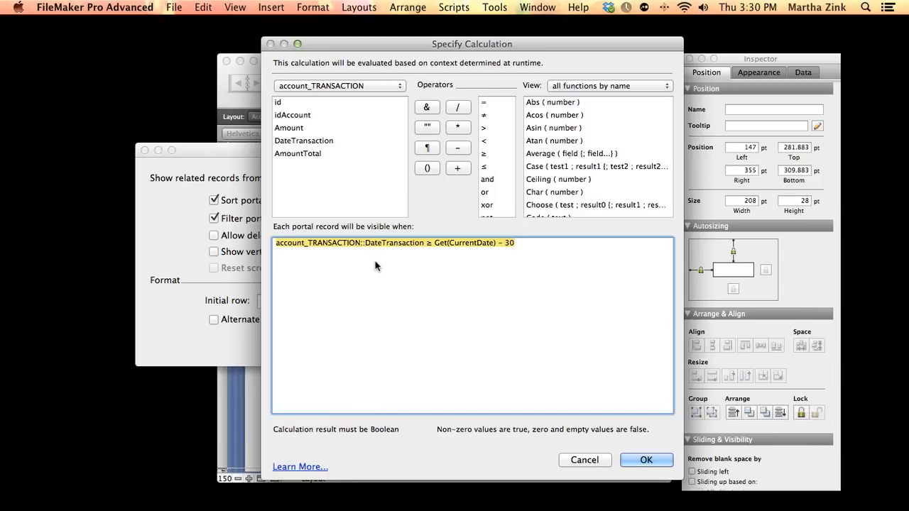
click(645, 459)
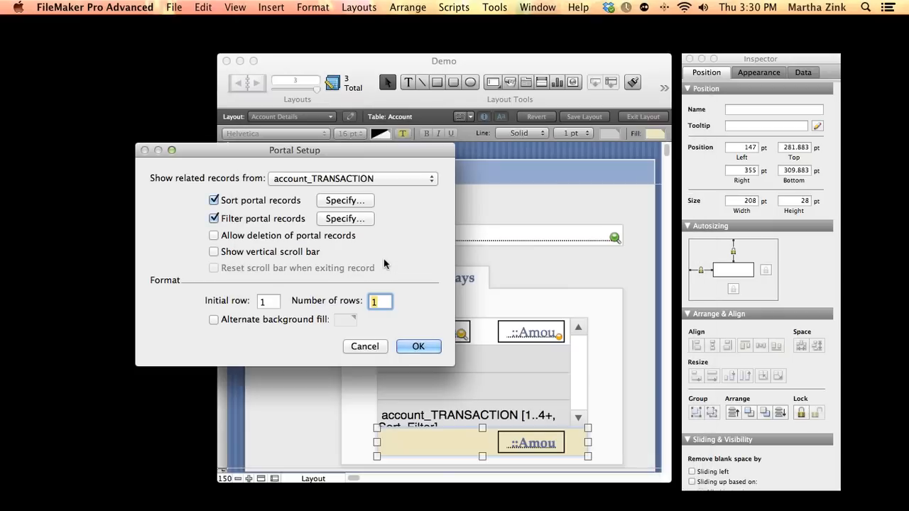
Close Portal Setup, select the portal total field, and open the Manage Scripts list.
click(418, 347)
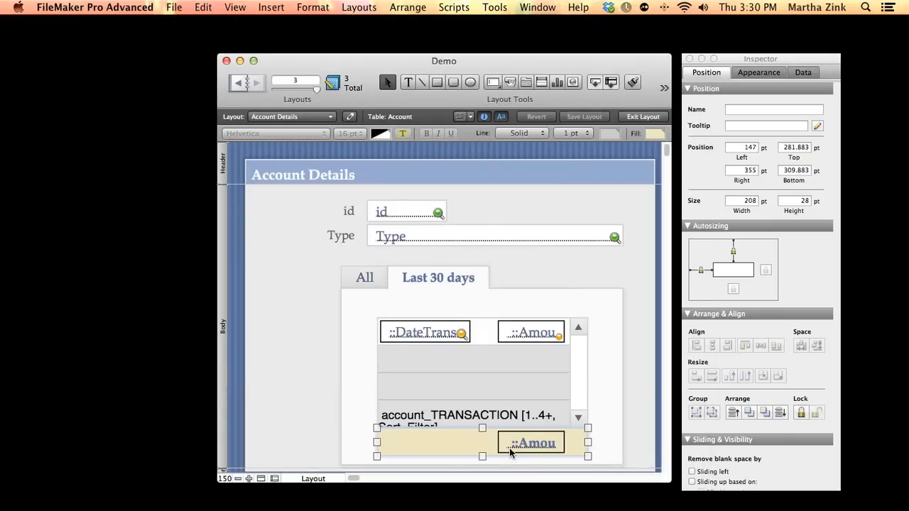
mouse_move(523, 450)
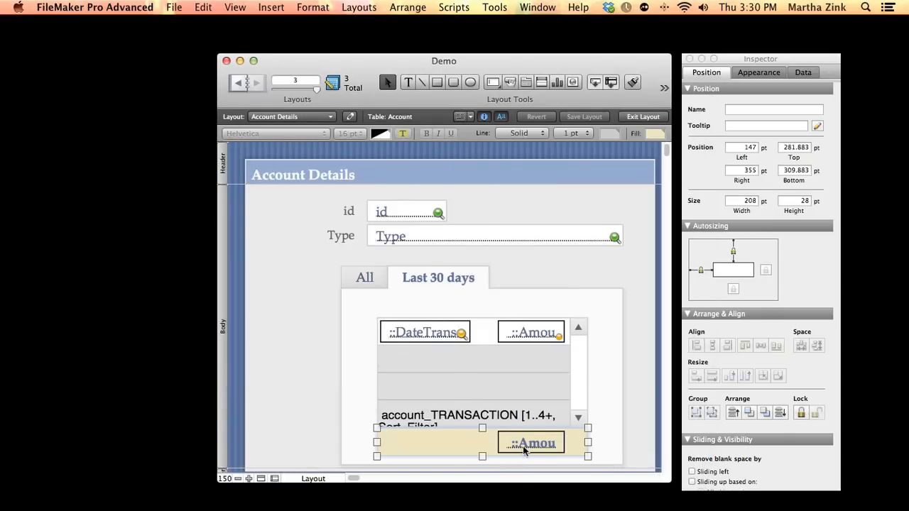
click(531, 443)
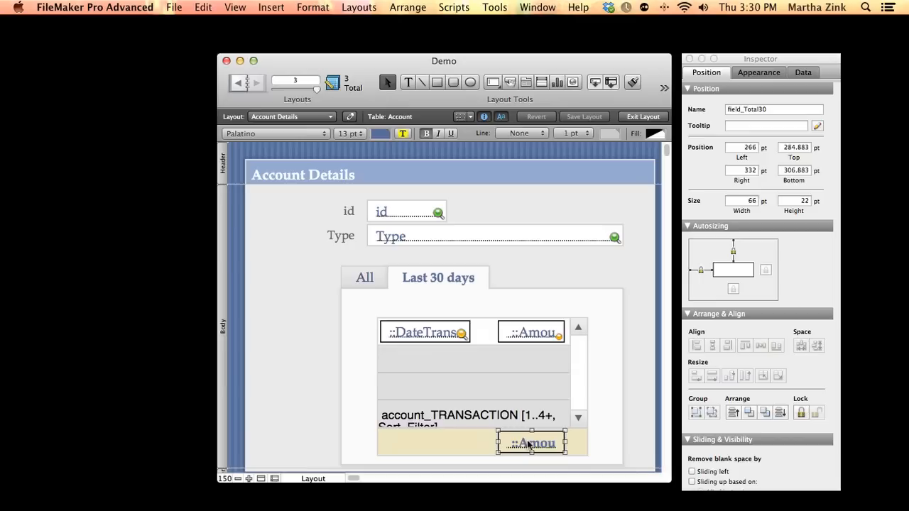
mouse_move(731, 120)
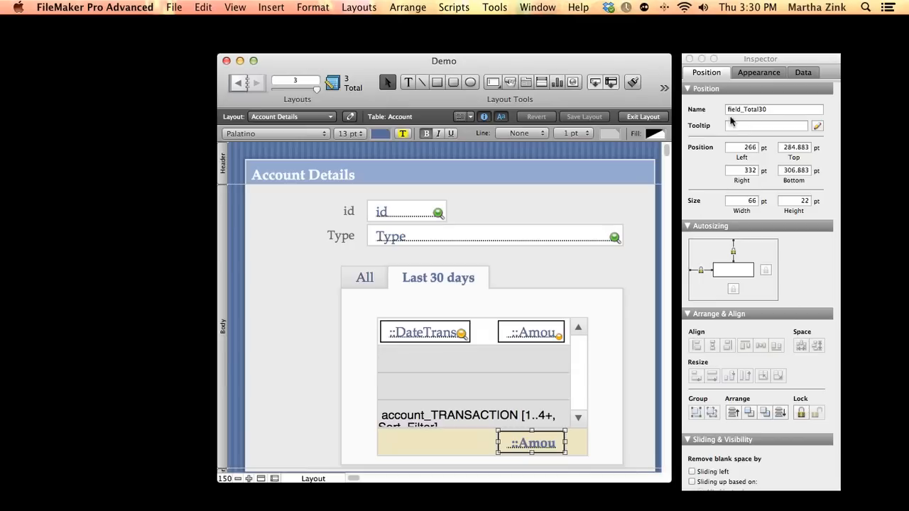
mouse_move(767, 125)
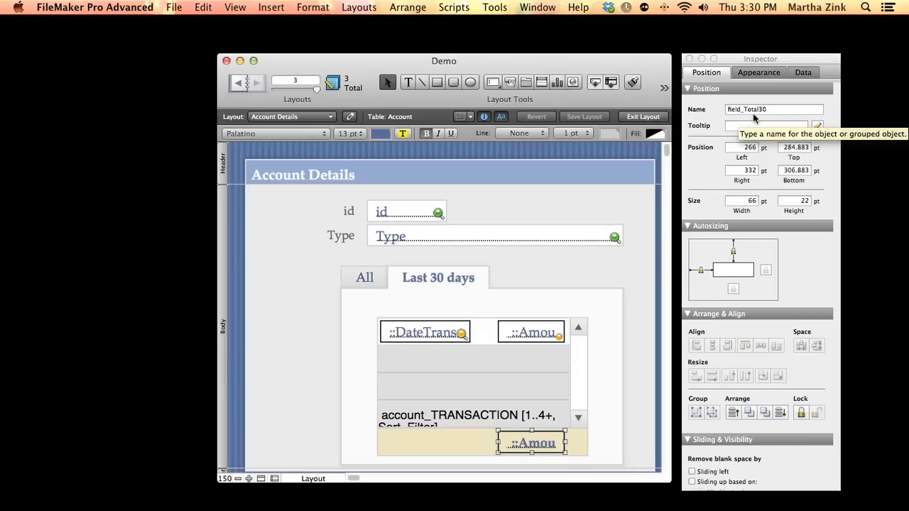
mouse_move(497, 411)
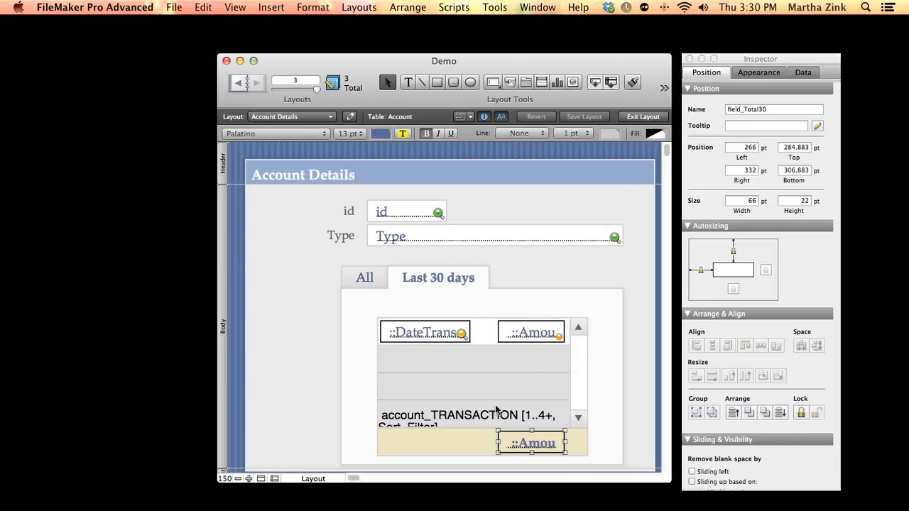
click(642, 115)
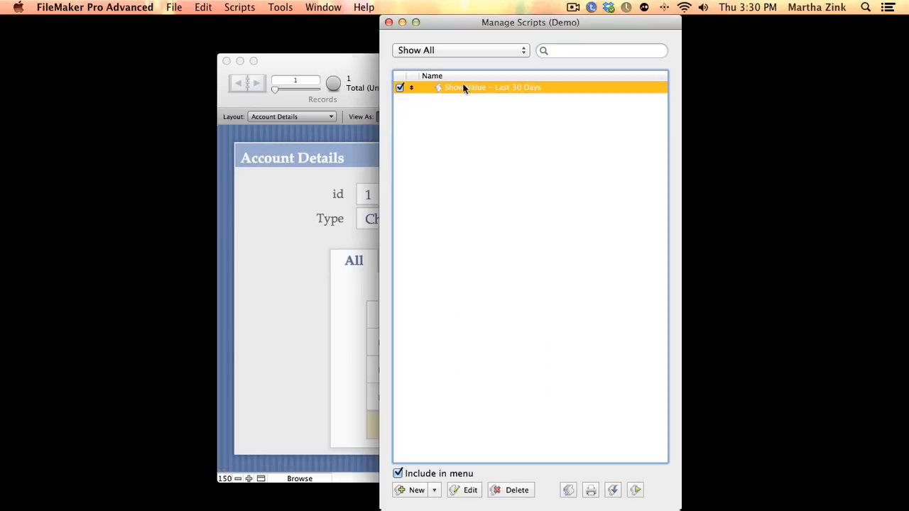
Inspect the Set Variable calculation using field_Total30 and its content attribute, then cancel both dialogs.
double_click(492, 86)
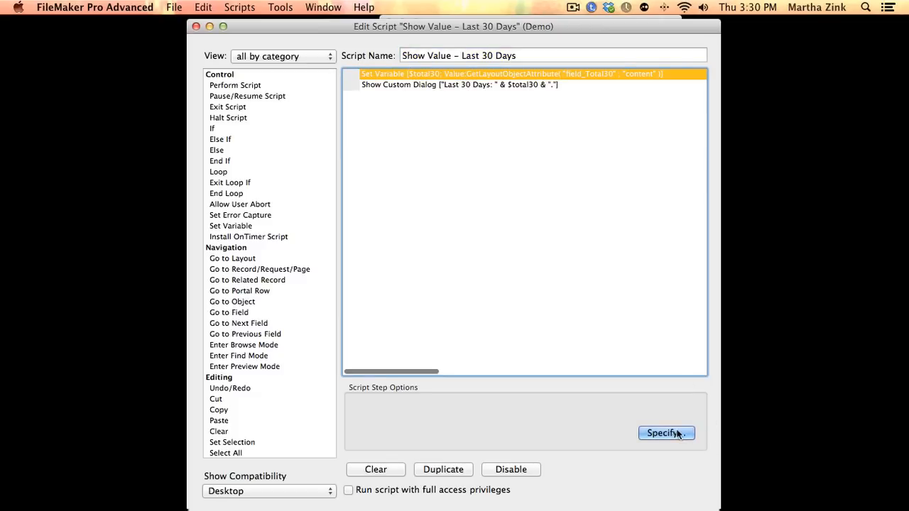
click(665, 433)
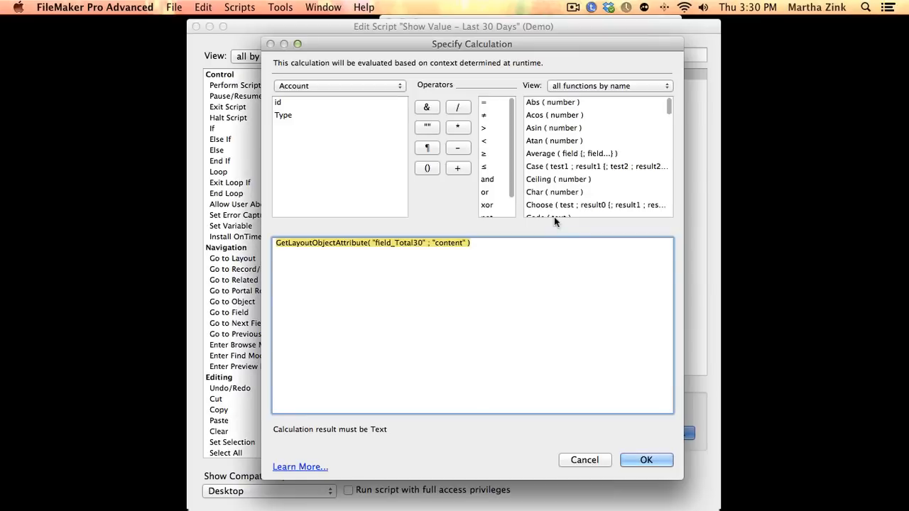
mouse_move(543, 284)
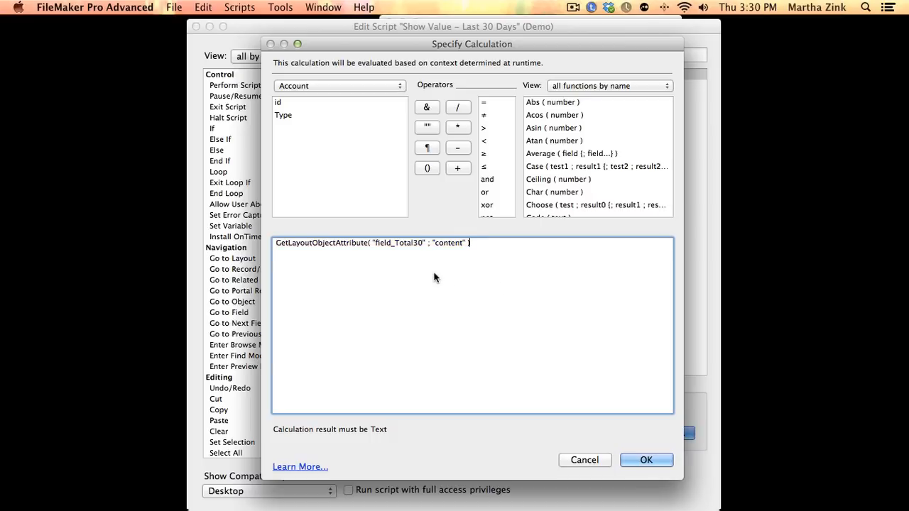
mouse_move(376, 247)
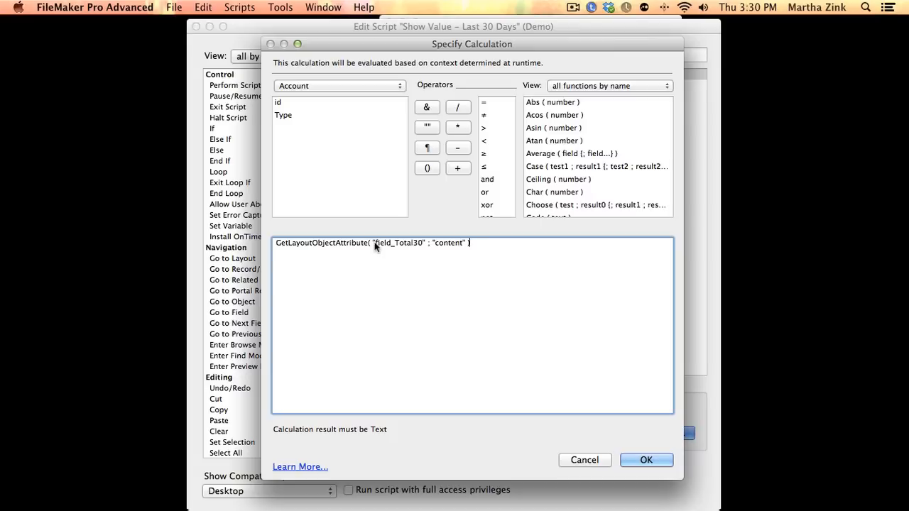
double_click(399, 243)
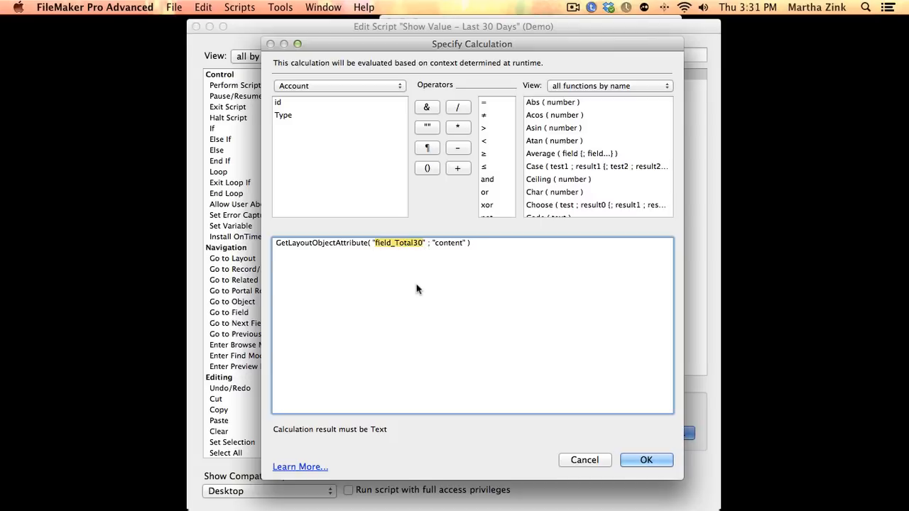
double_click(448, 243)
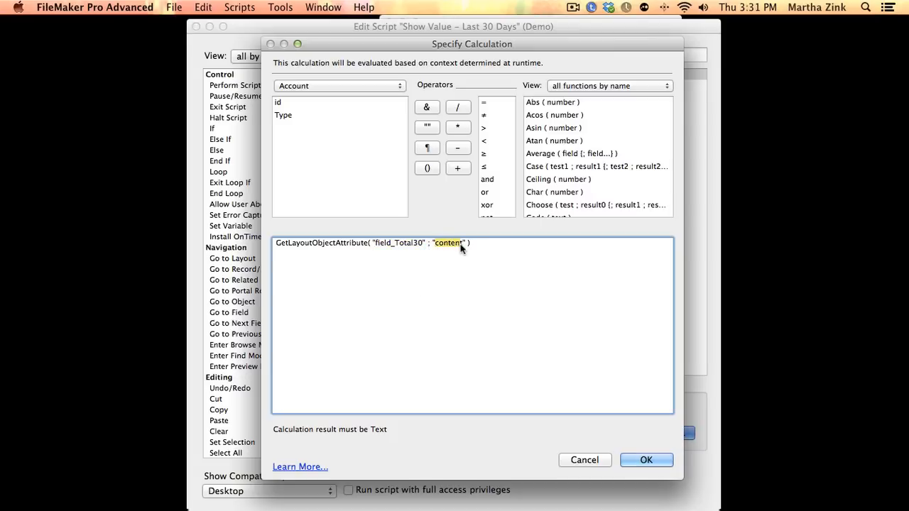
mouse_move(494, 266)
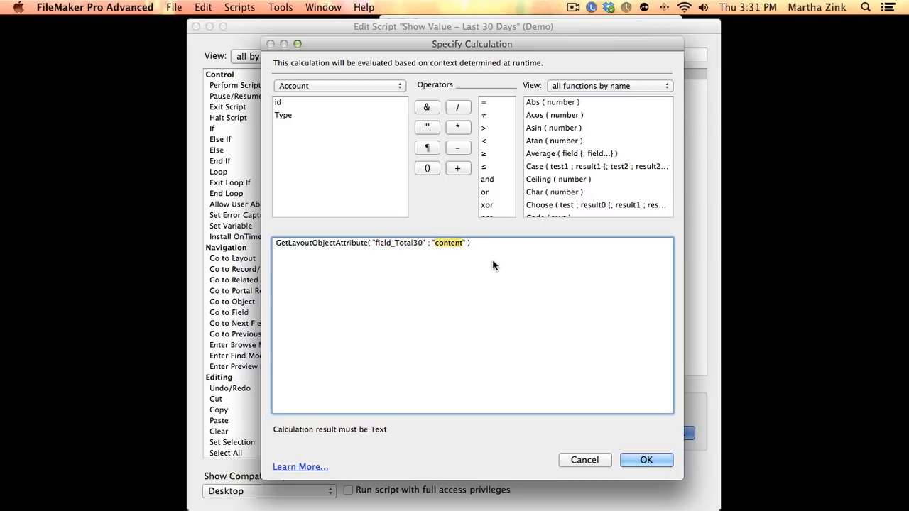
click(645, 459)
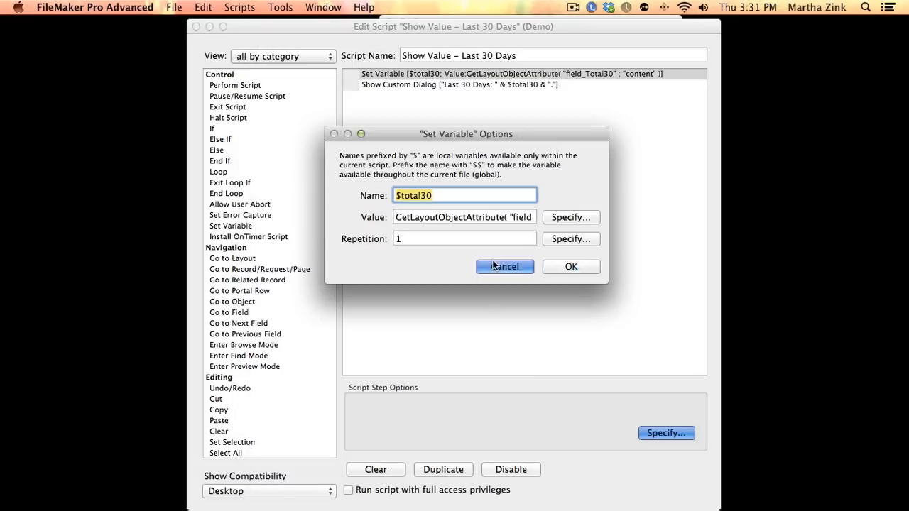
click(504, 266)
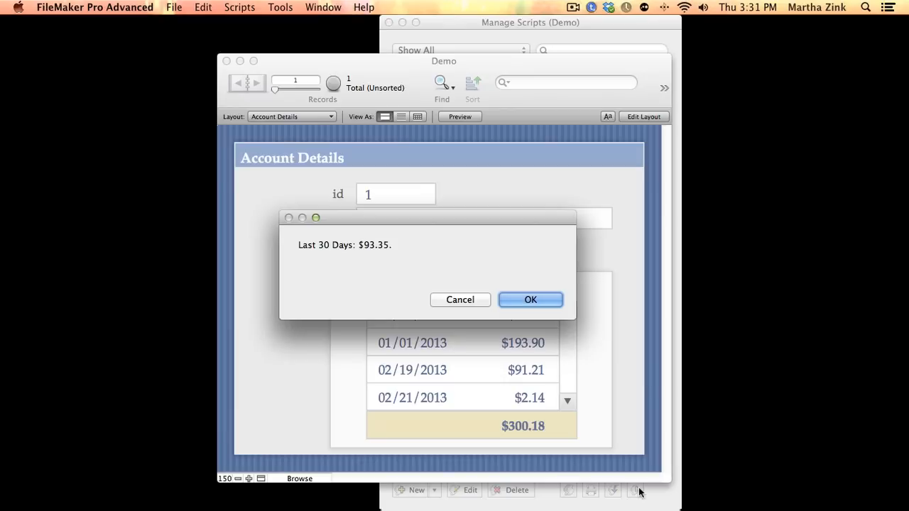
mouse_move(571, 480)
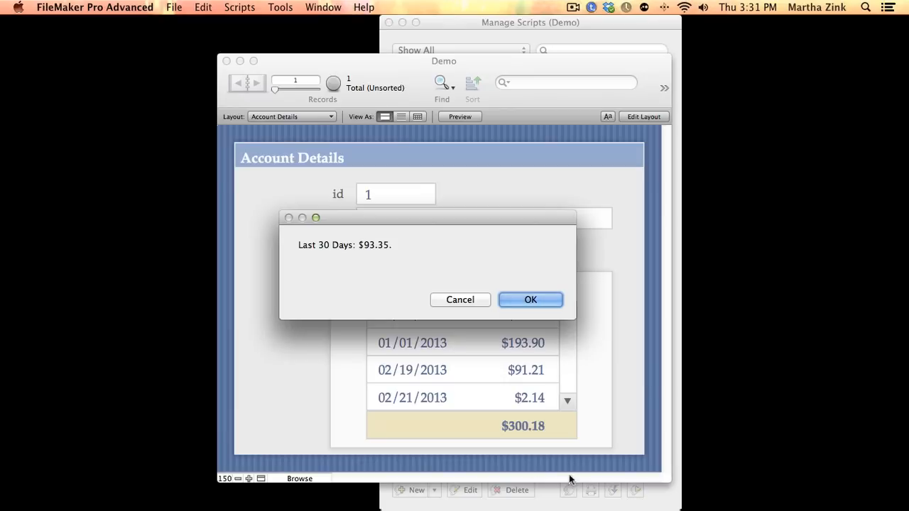
mouse_move(533, 433)
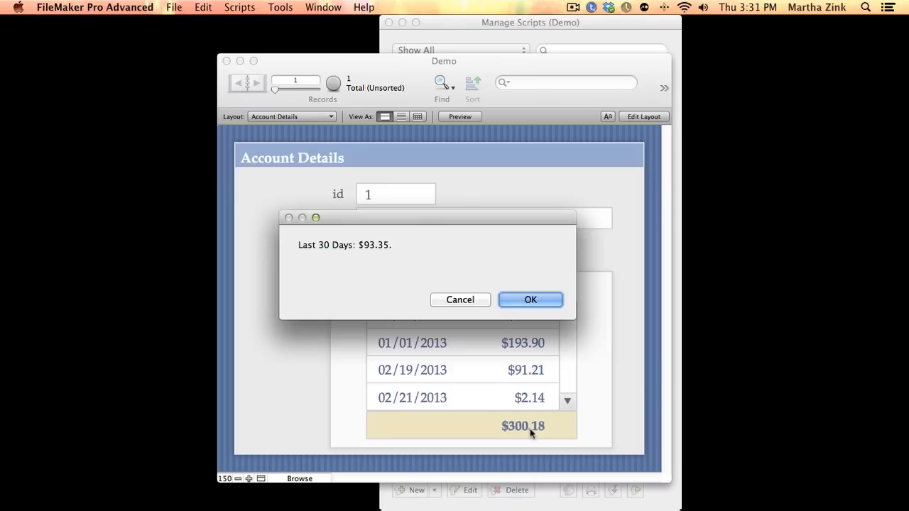
mouse_move(528, 434)
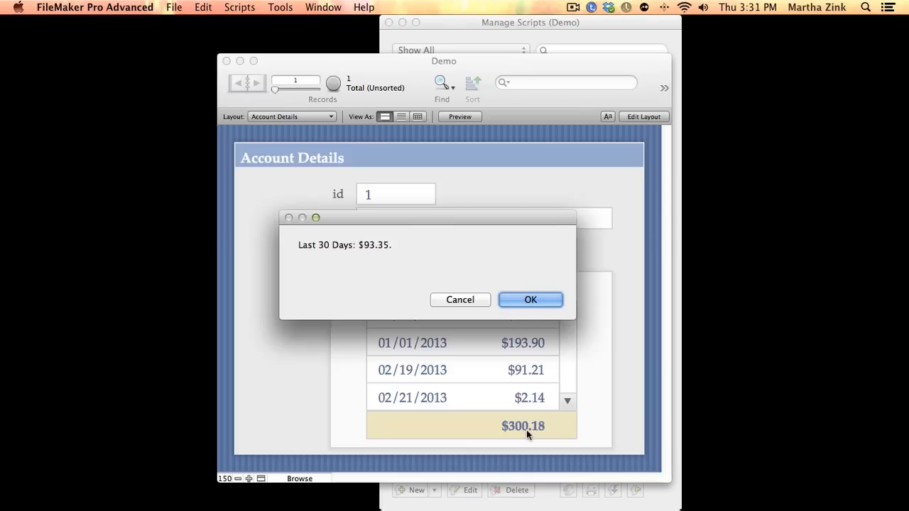
Dismiss the 'Last 30 Days: $93.35' dialog.
click(529, 298)
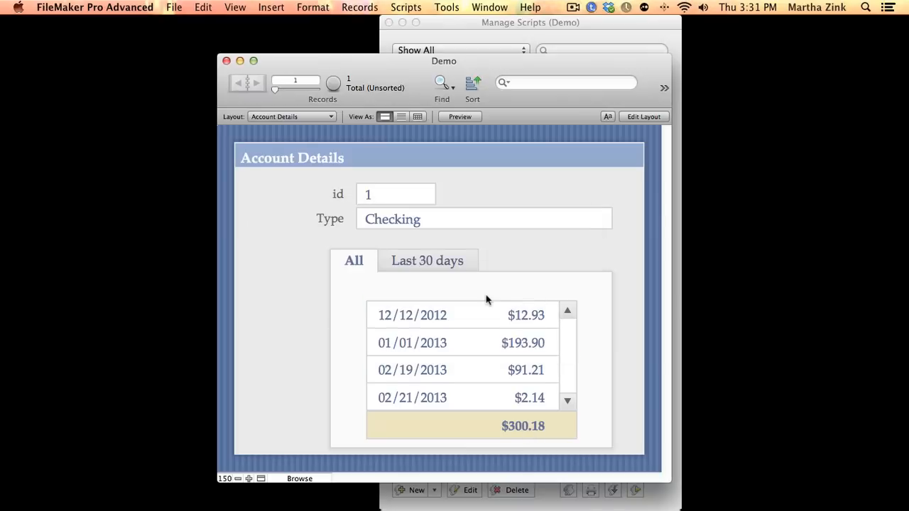
Switch to the Last 30 days tab, showing two transactions totalling $93.35.
click(427, 260)
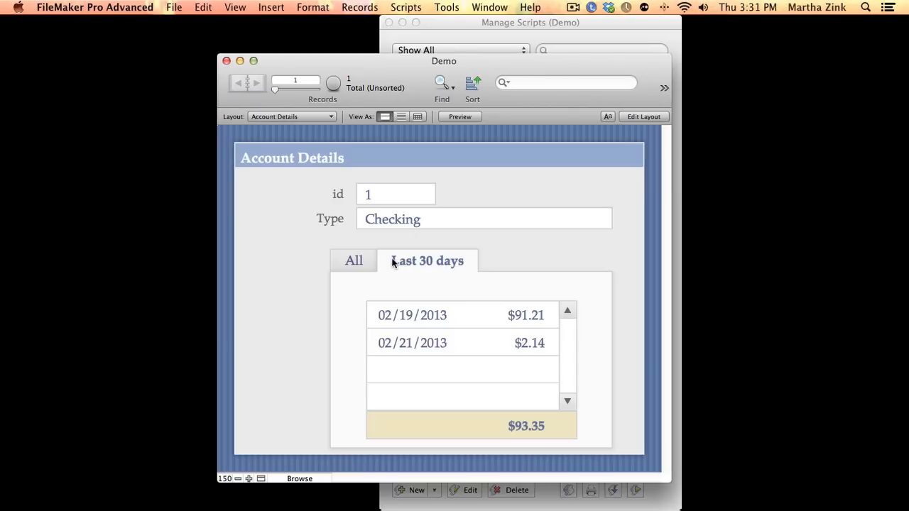
mouse_move(537, 428)
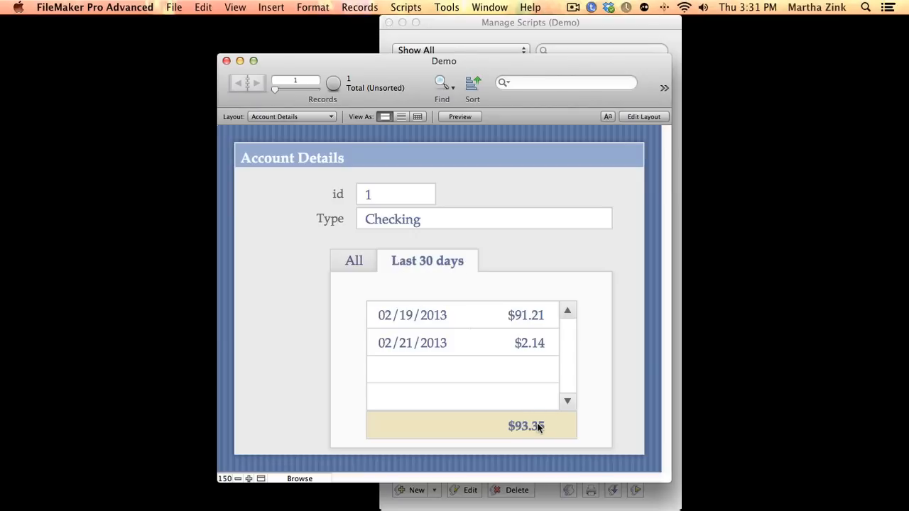
mouse_move(525, 430)
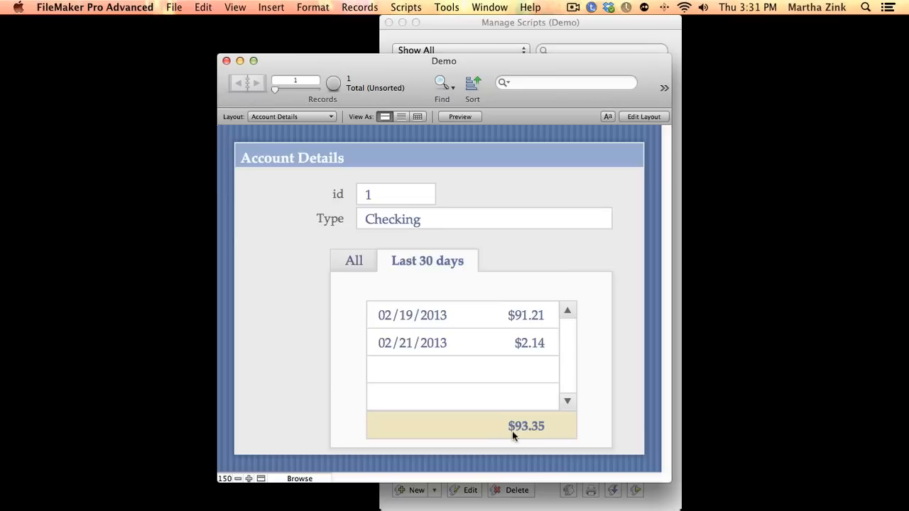
mouse_move(538, 434)
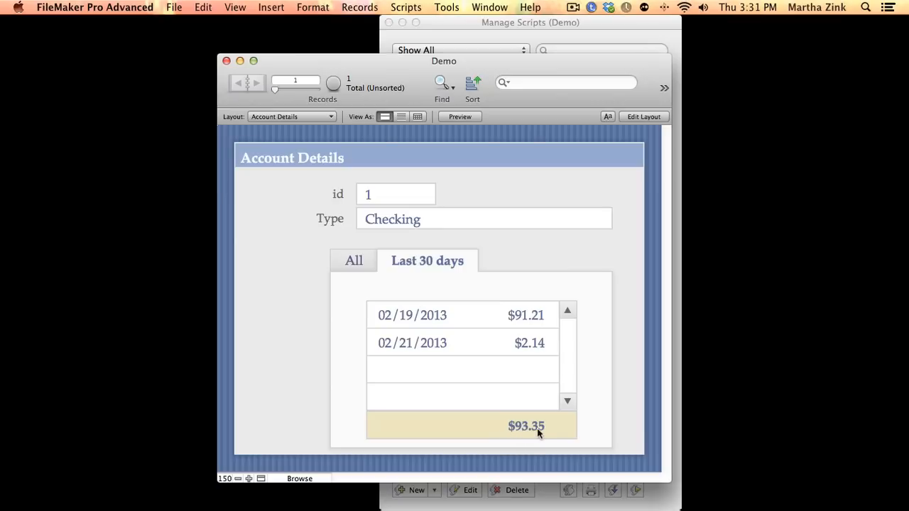
mouse_move(546, 433)
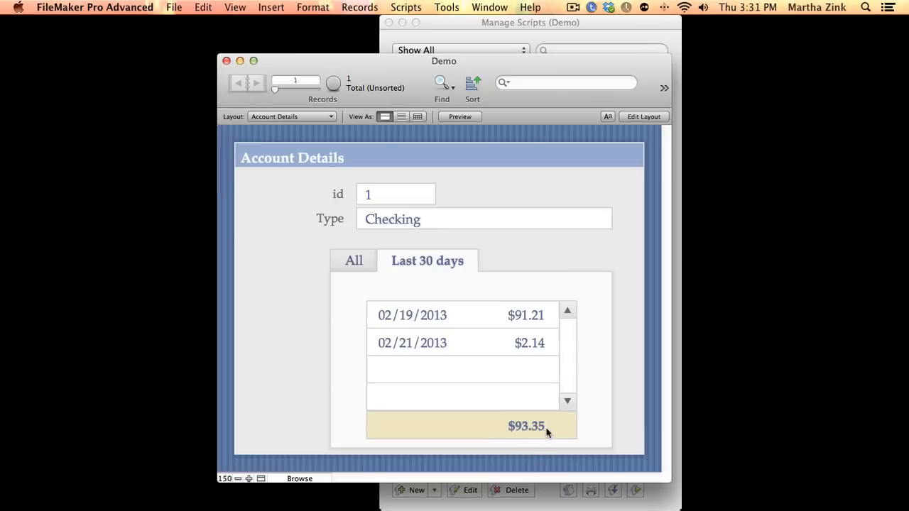